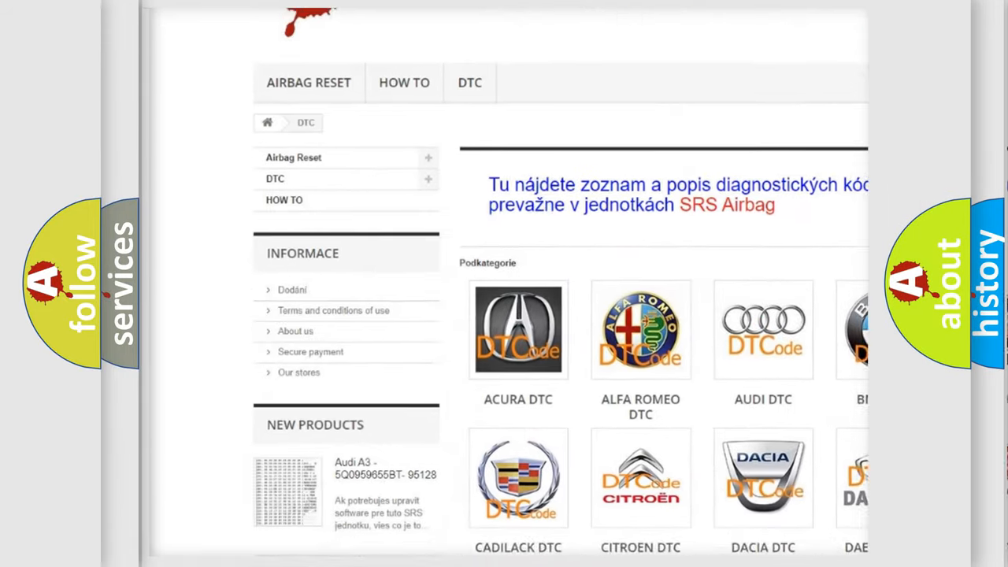
scroll("down", 3)
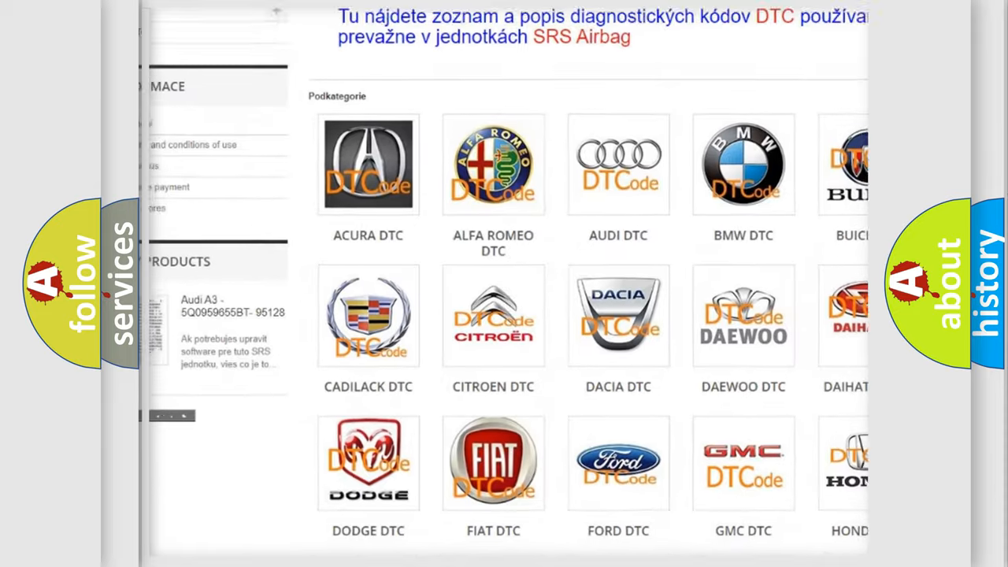
scroll("down", 3)
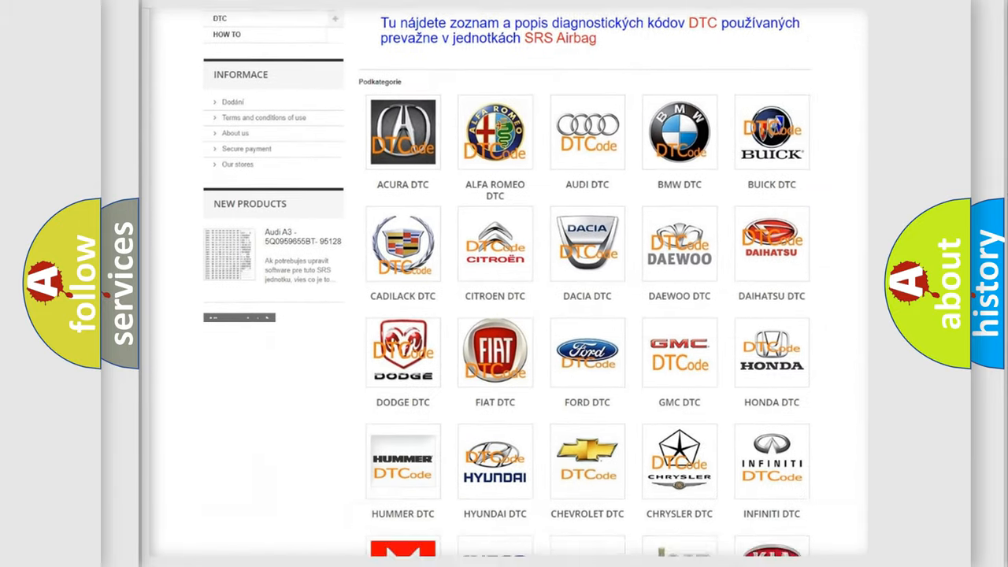
scroll("down", 3)
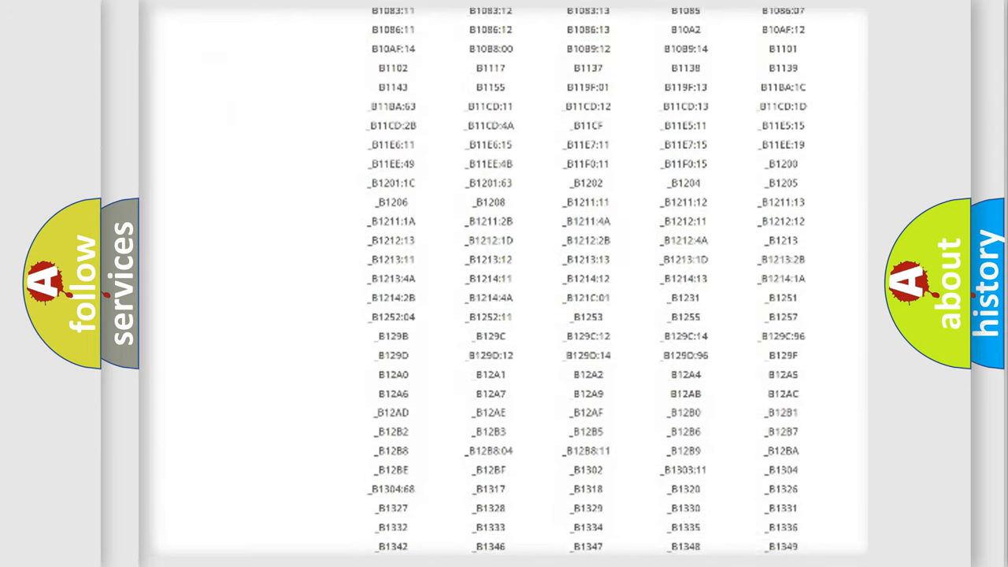
scroll("down", 3)
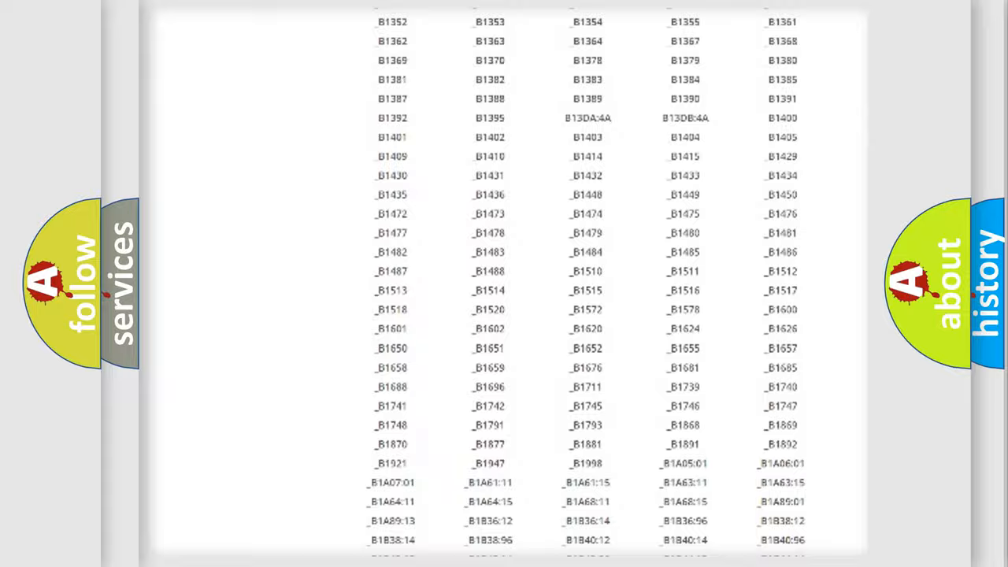